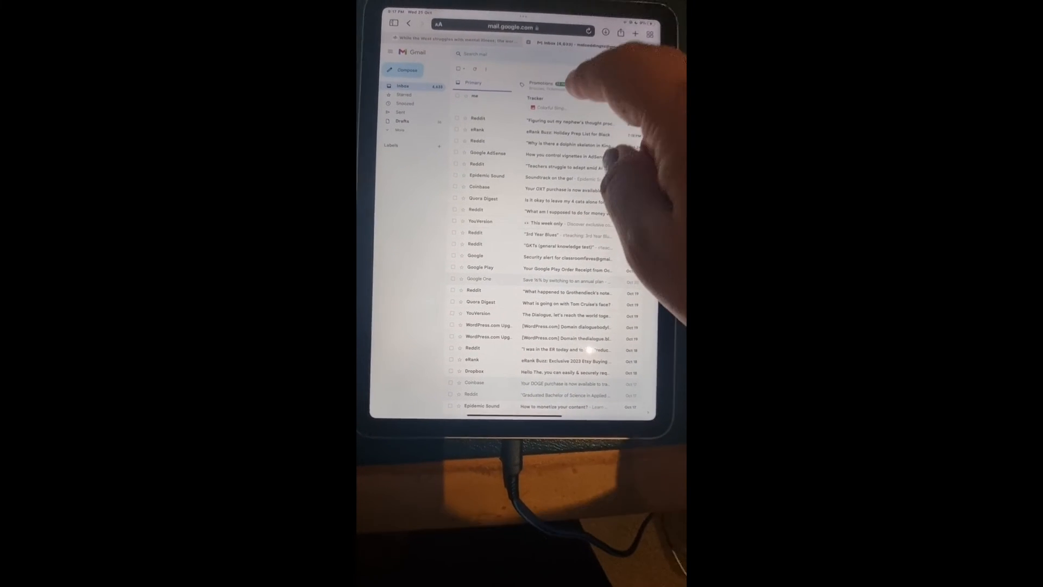
Step: Leave the Gmail inbox in Safari and return to the iPad home screen
left_click(549, 107)
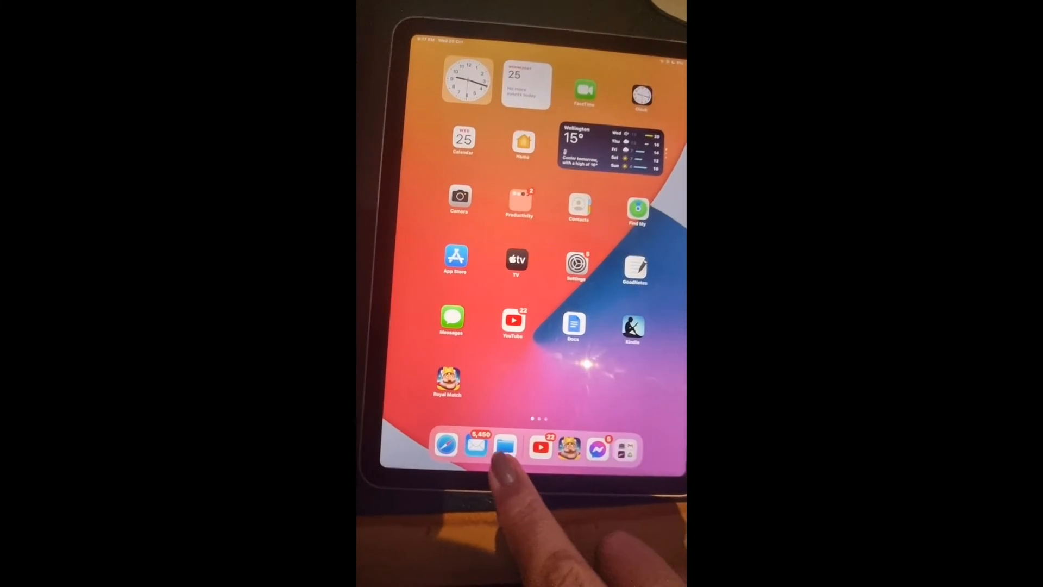
Step: Locate the Colorful Simple Habit Tracker image in iCloud Drive's Downloads folder
left_click(503, 446)
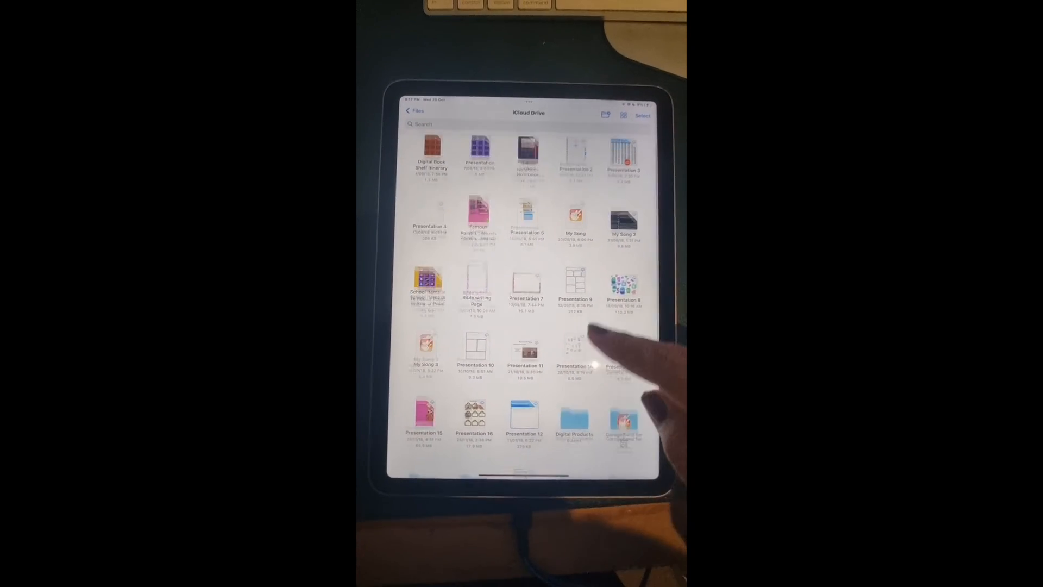
scroll("down", 3)
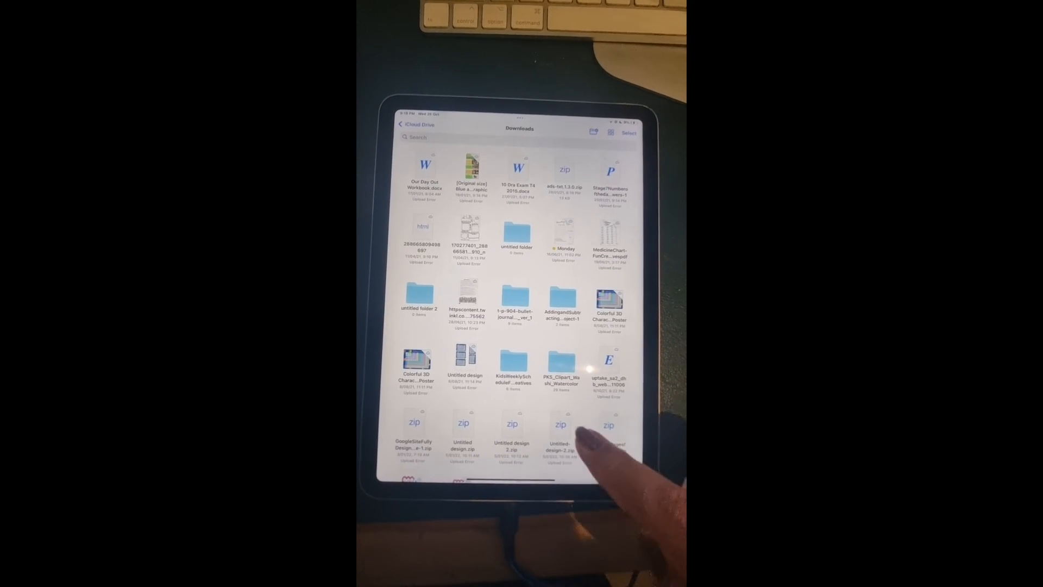
scroll("down", 3)
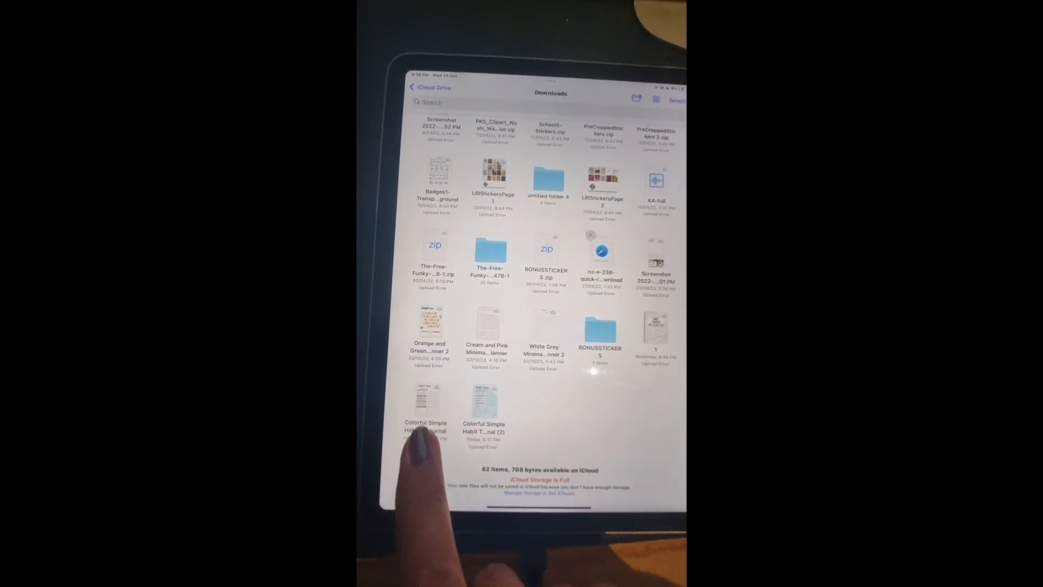
scroll("up", 3)
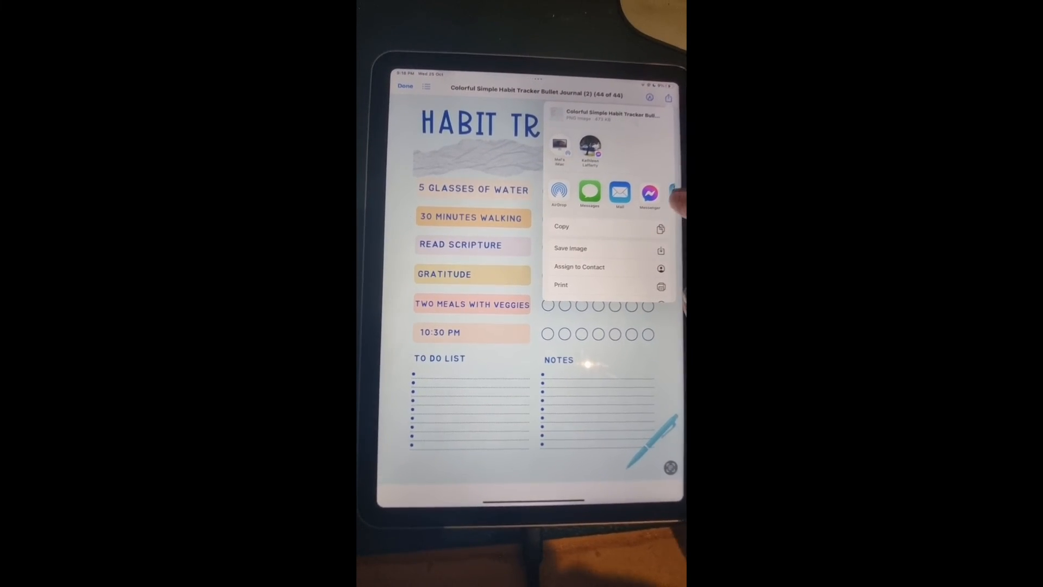
Step: Share the Colorful Simple Habit Tracker Bullet Journal (2) image via Open in GoodNotes
scroll("down", 3)
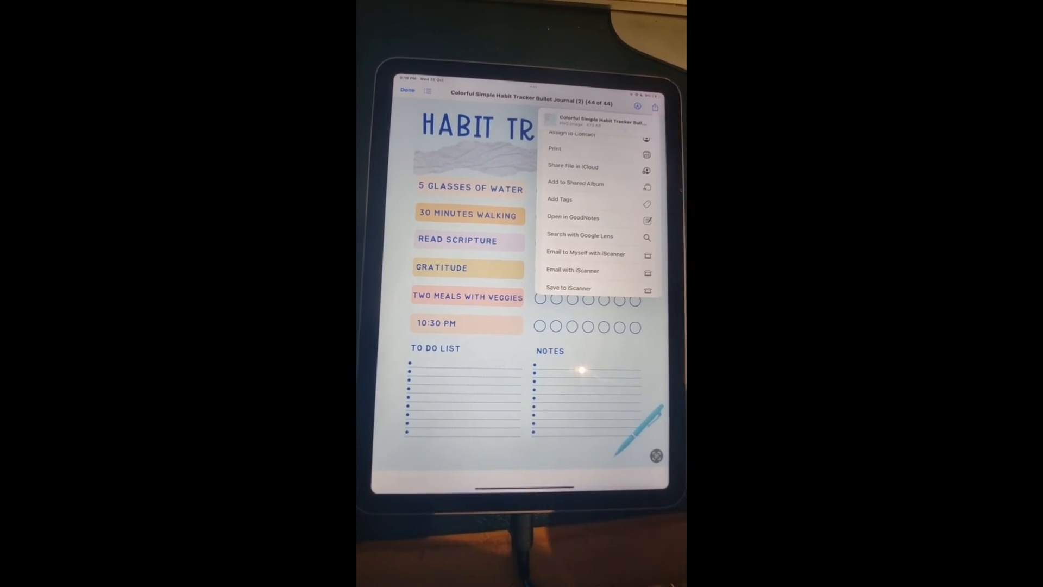
left_click(573, 217)
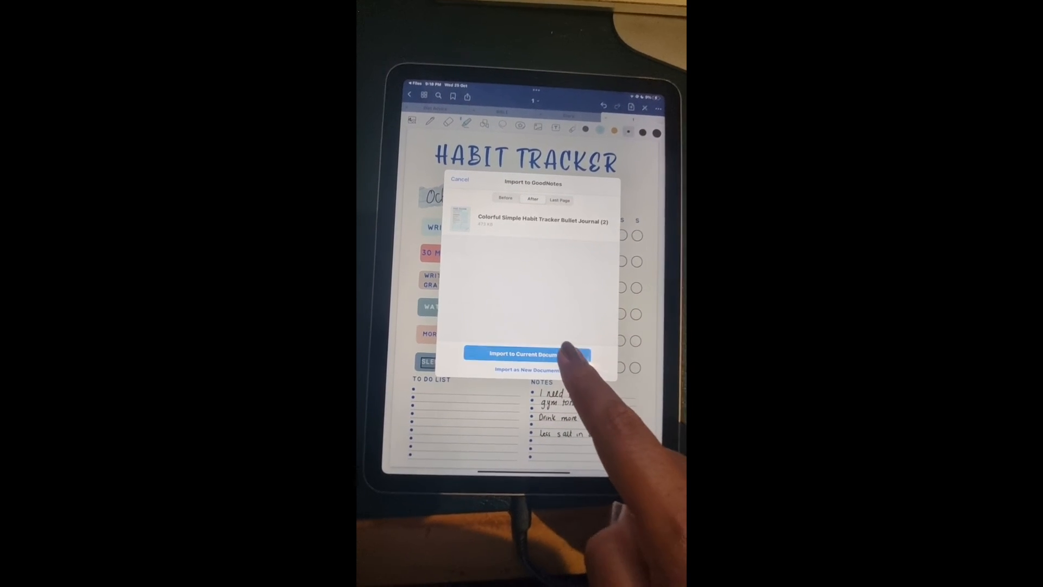
Step: Choose Import to Current Document so the image lands in the open notebook
left_click(525, 353)
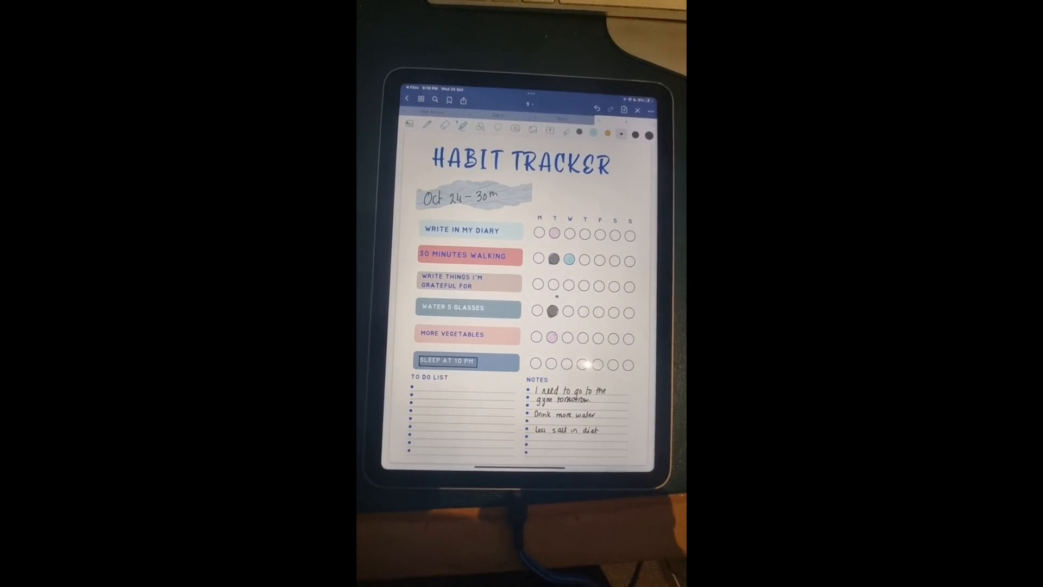